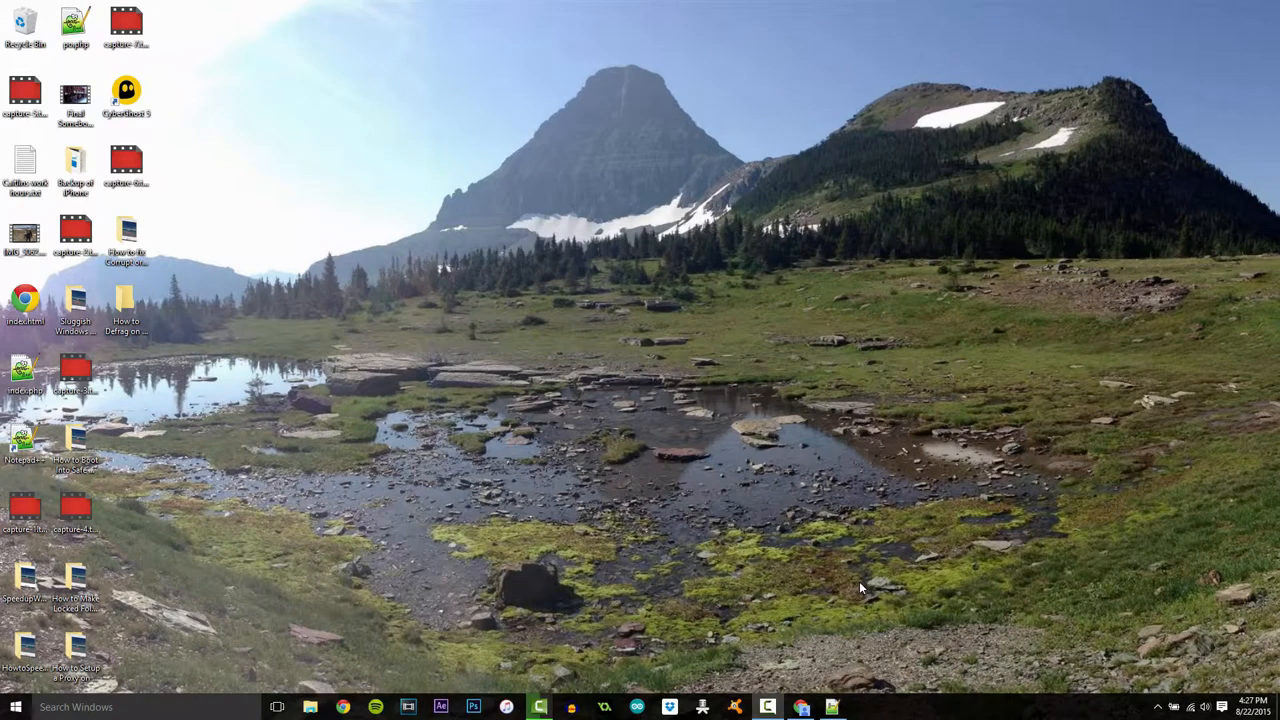
pyautogui.moveTo(855, 585)
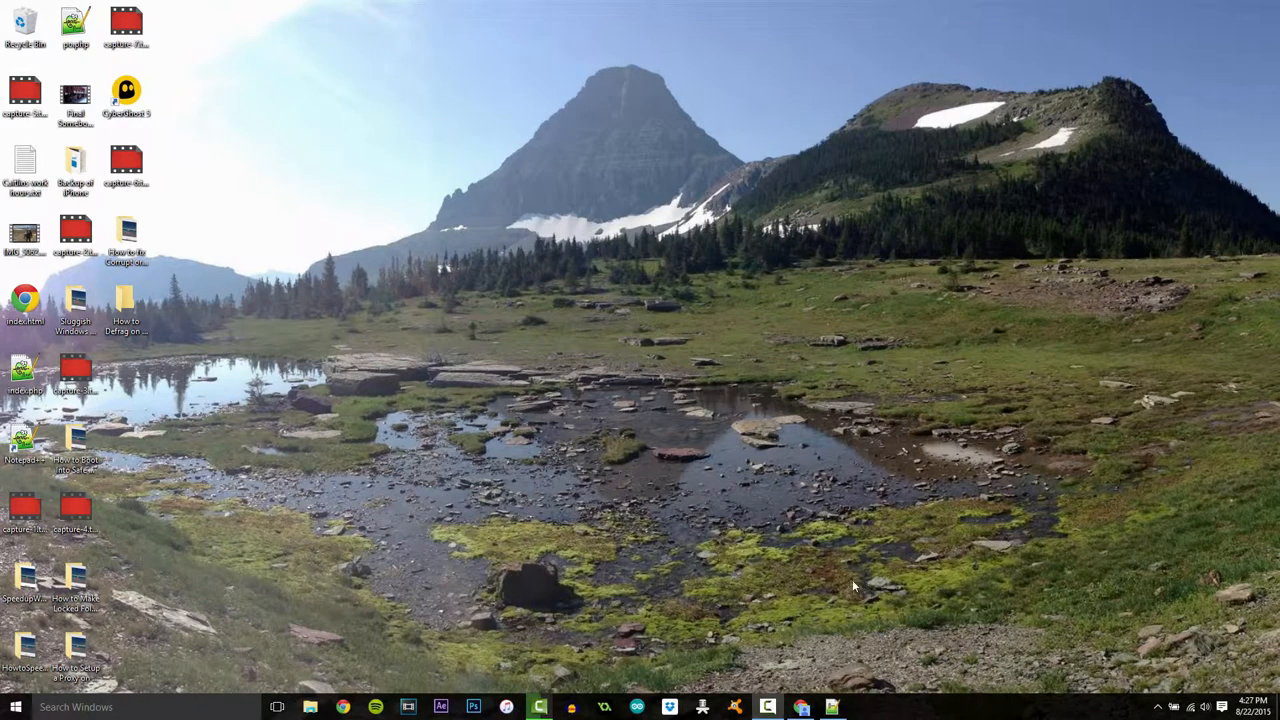
pyautogui.moveTo(223, 77)
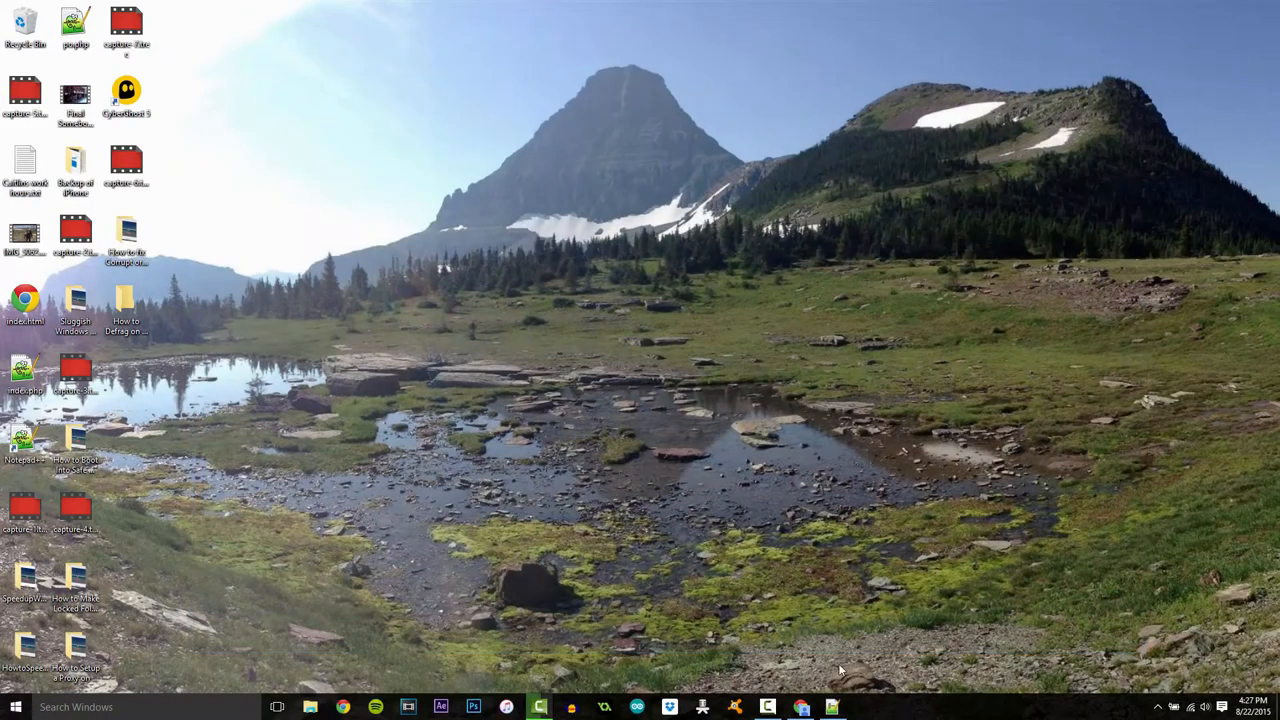
pyautogui.moveTo(730, 533)
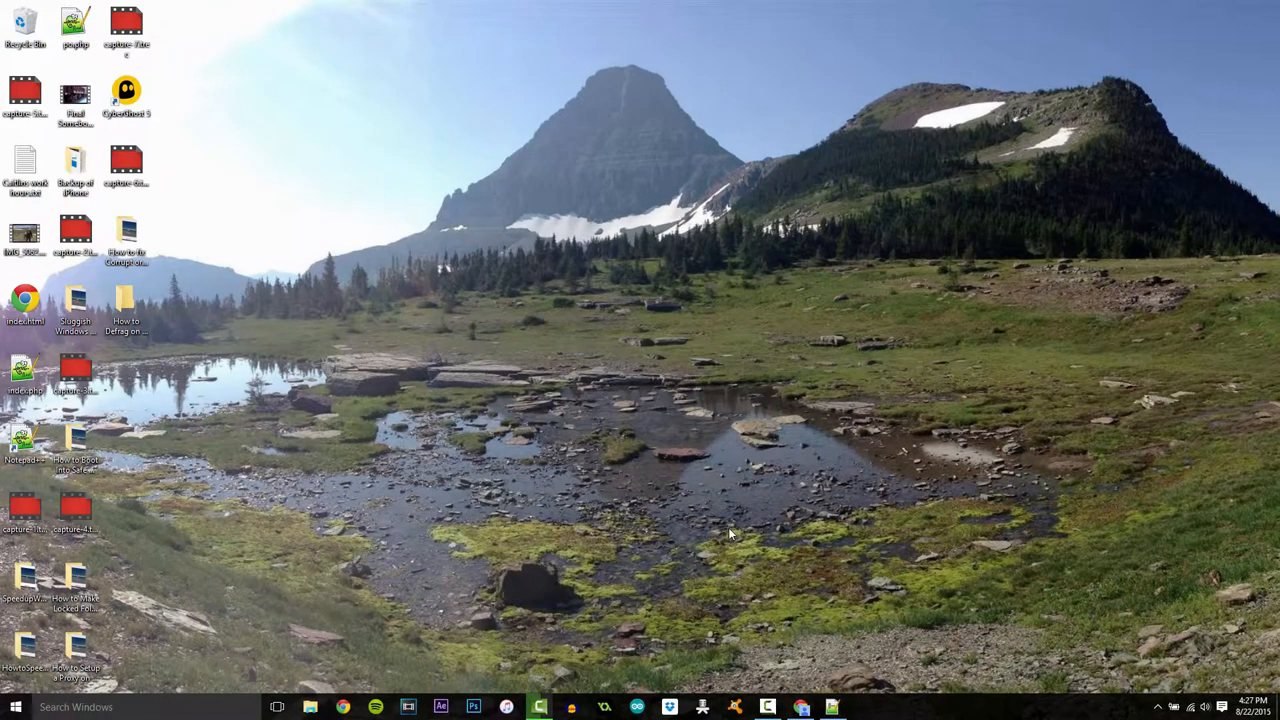
pyautogui.moveTo(160, 268)
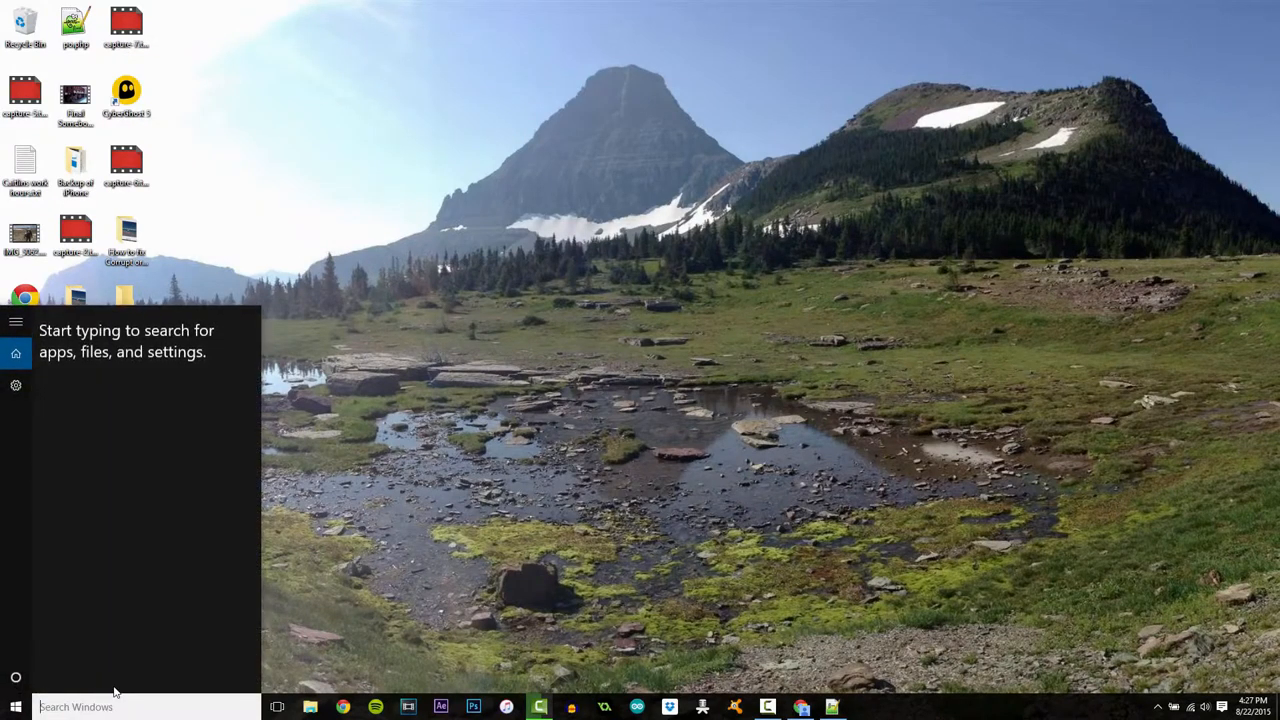
# Search 'snipp' in Start and launch Snipping Tool from the results.
pyautogui.write('snipp')
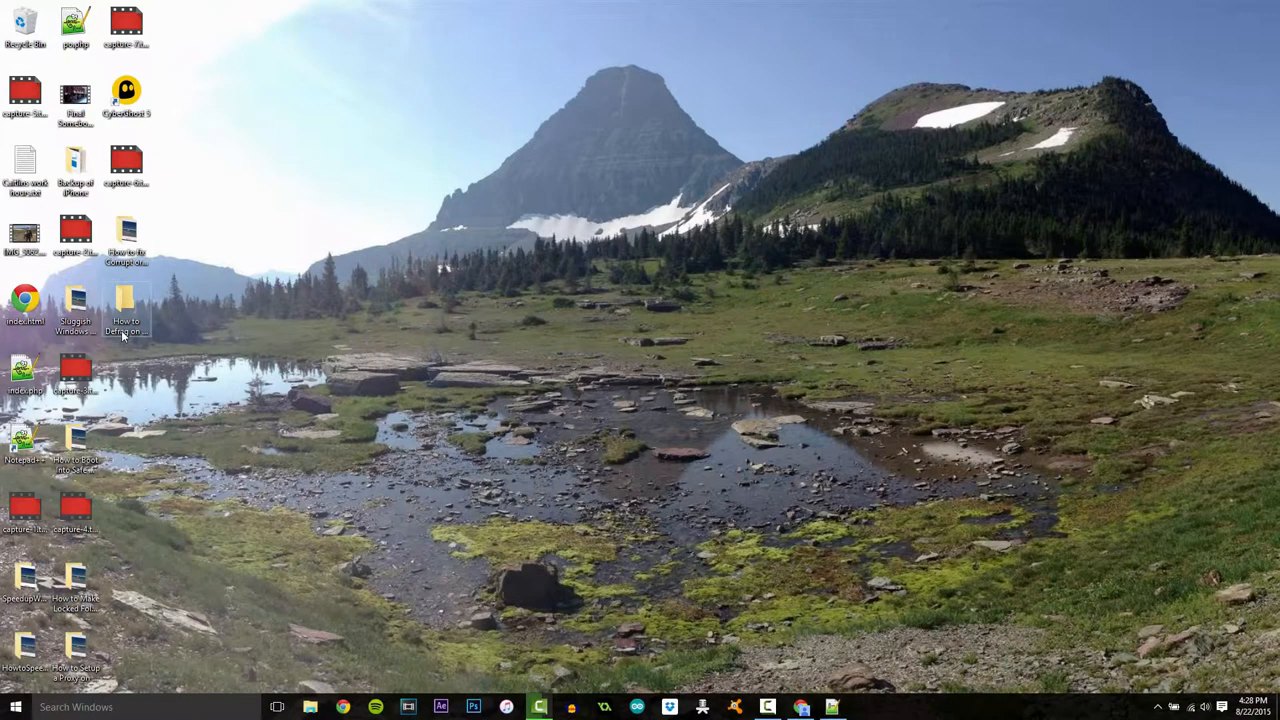
pyautogui.moveTo(290, 470)
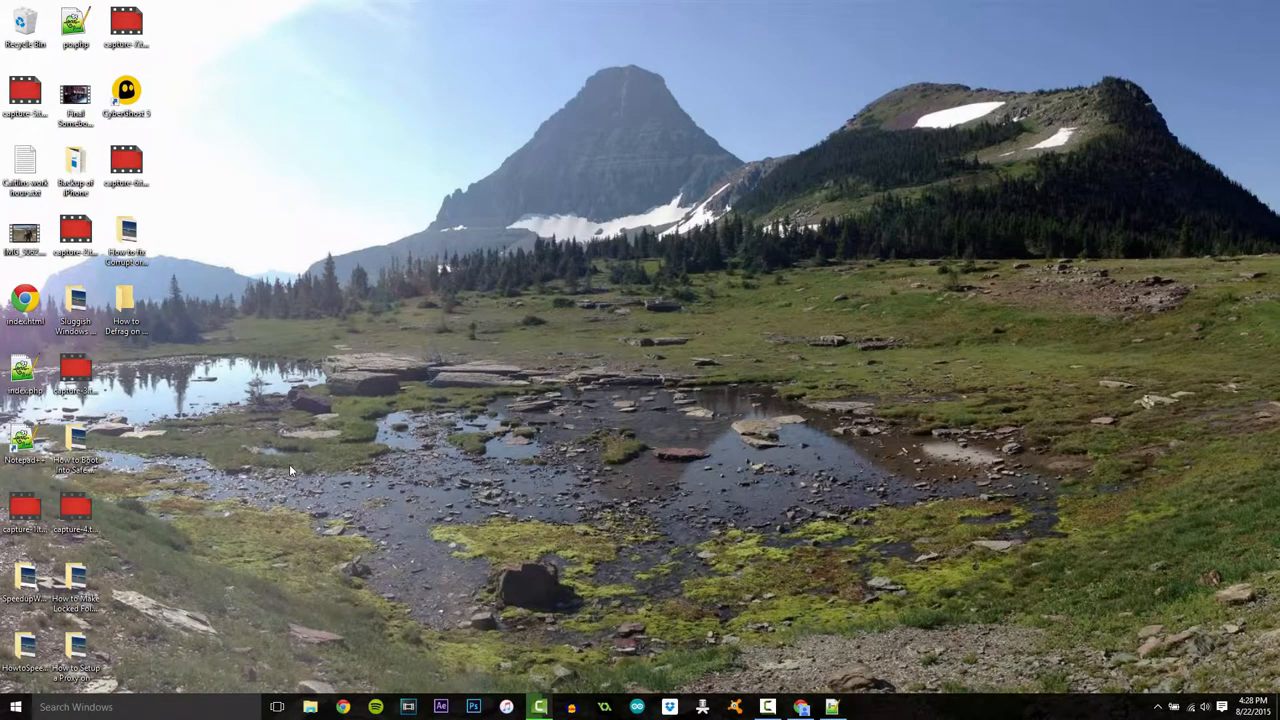
pyautogui.click(583, 367)
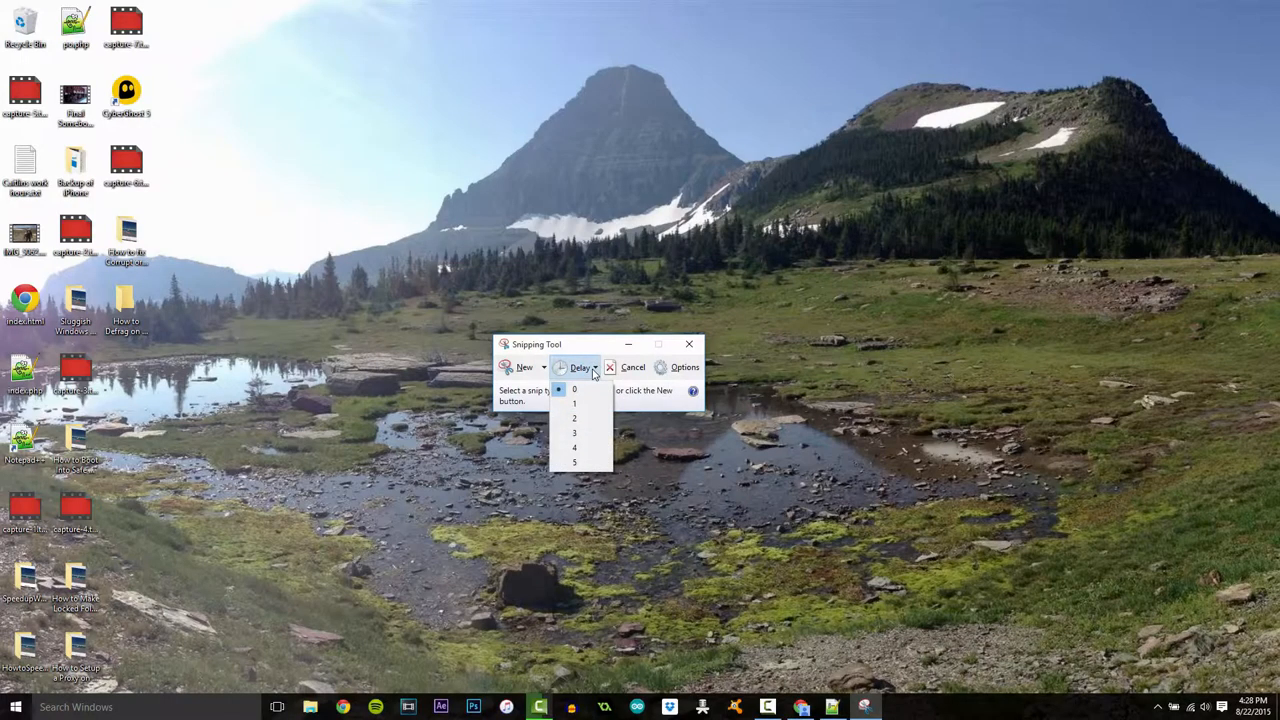
# Leave the capture delay at zero, review Options without changes, and move the window to the top.
pyautogui.click(580, 367)
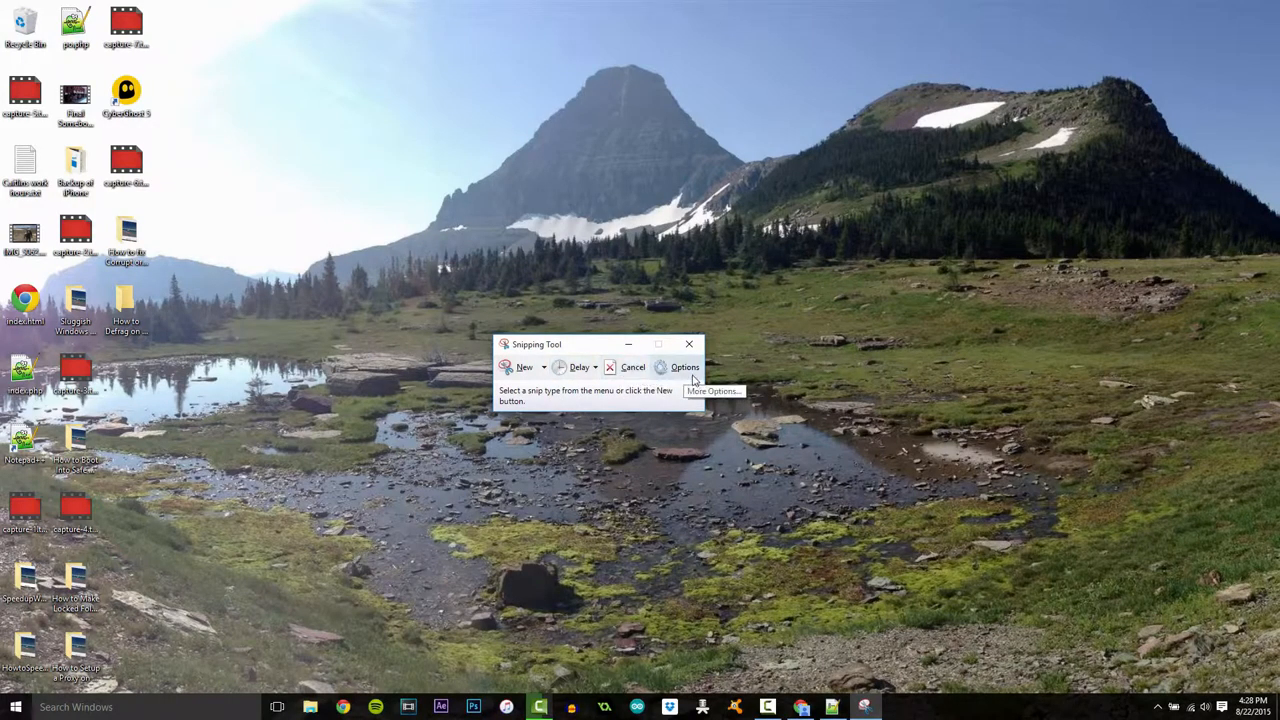
pyautogui.click(684, 367)
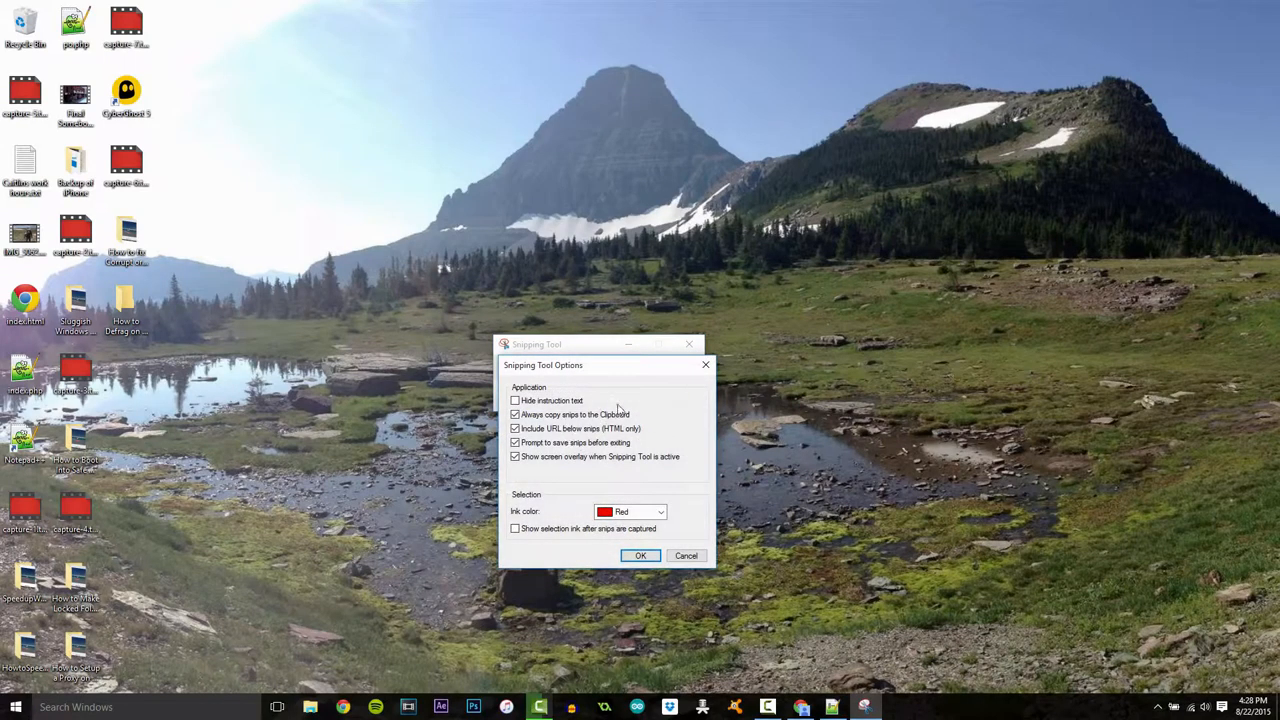
pyautogui.moveTo(716, 570)
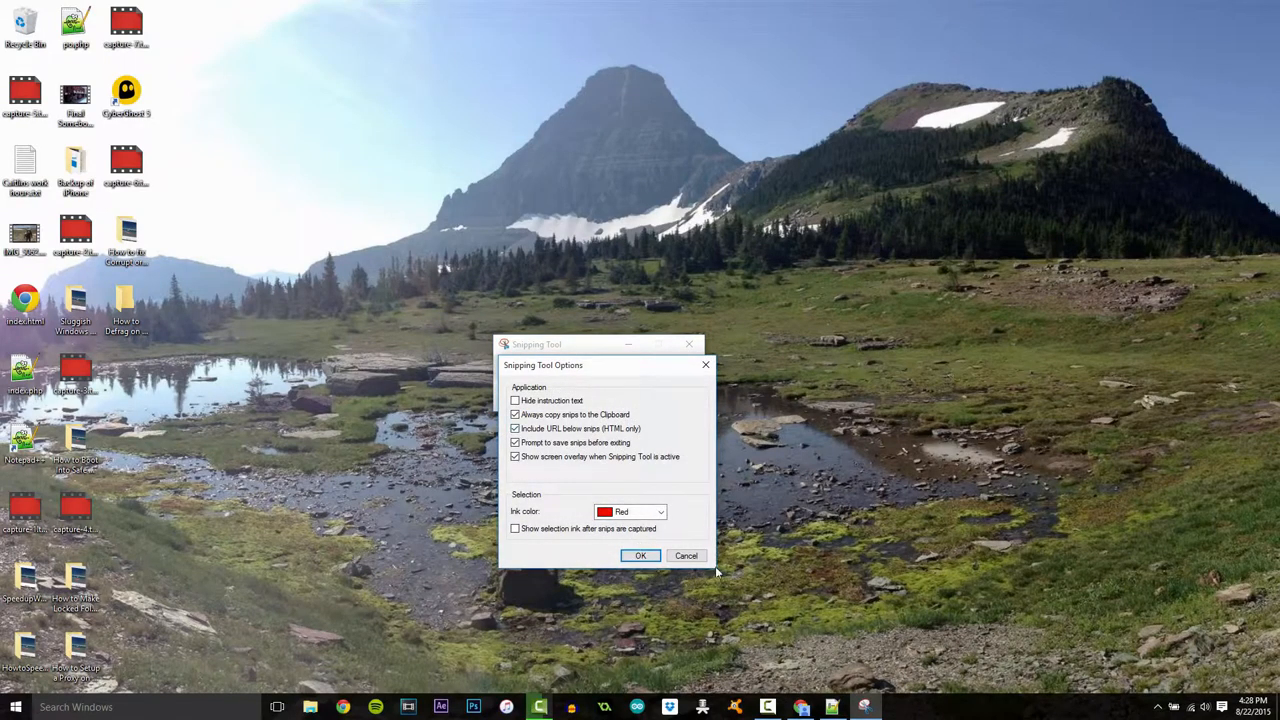
pyautogui.click(640, 555)
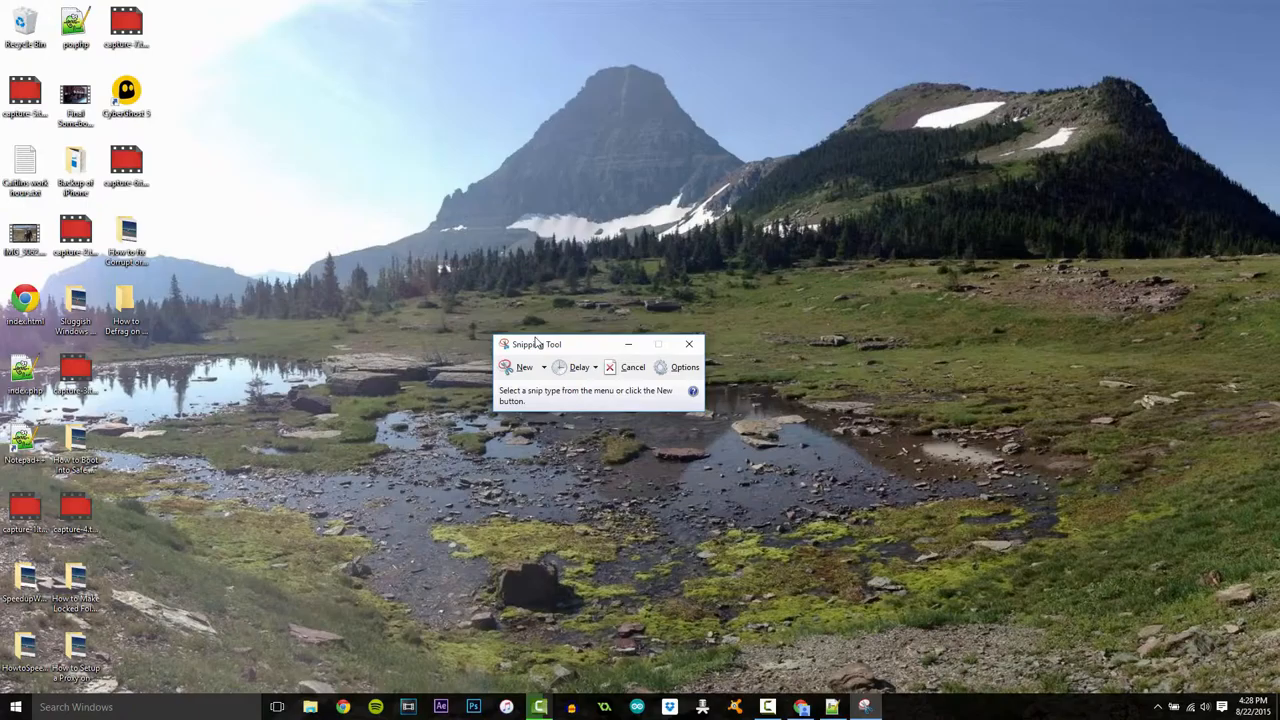
pyautogui.moveTo(537, 344); pyautogui.dragTo(575, 50)
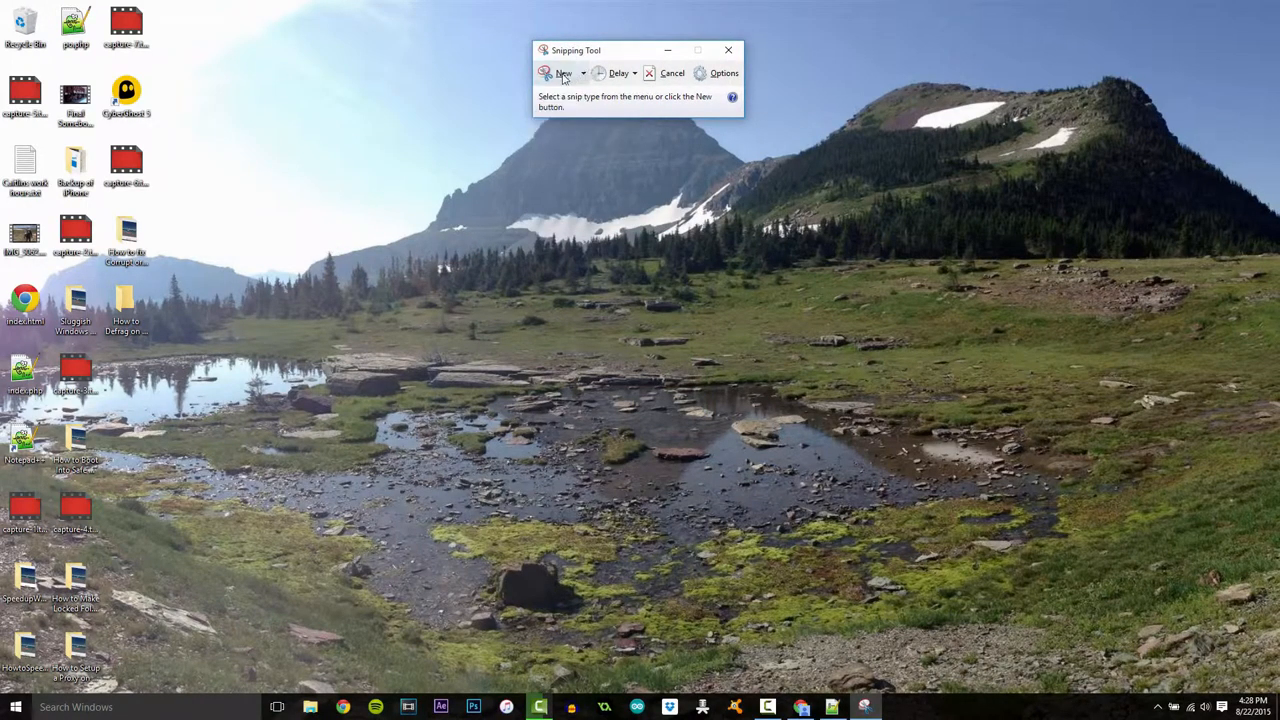
# Take a rectangular snip spanning the central landscape from the left lake to the right meadow.
pyautogui.click(583, 73)
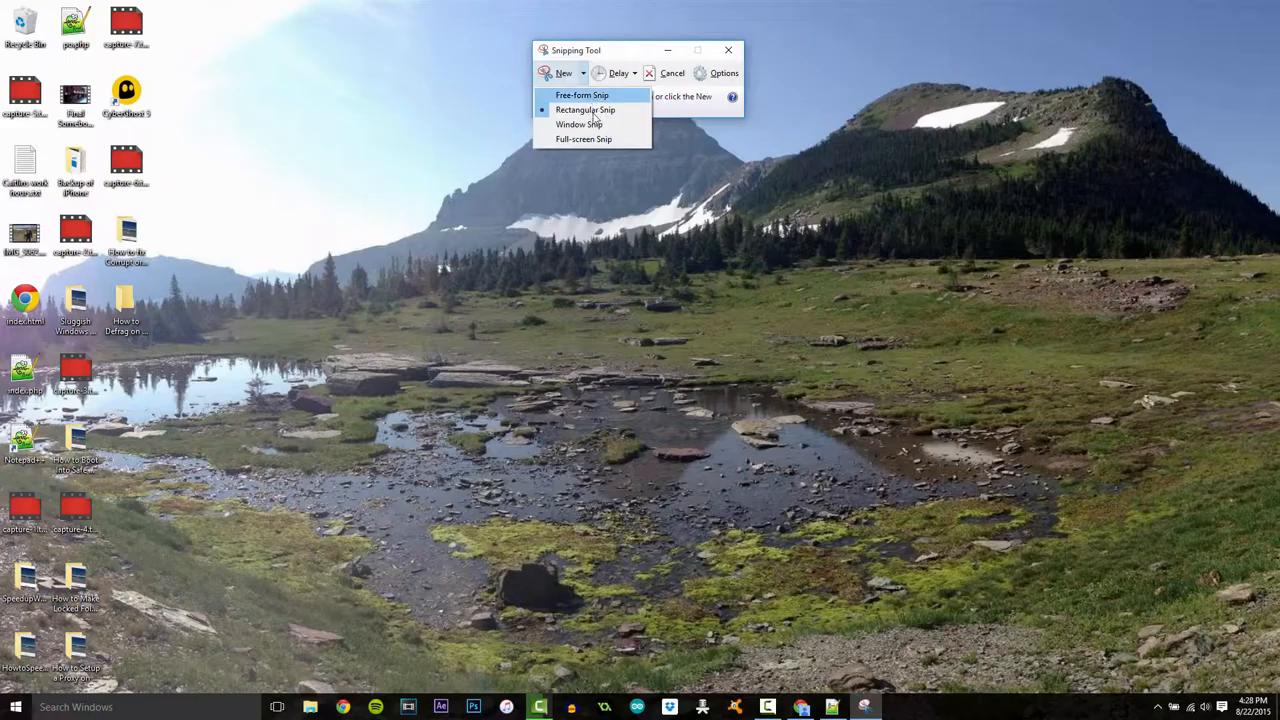
pyautogui.moveTo(595, 139)
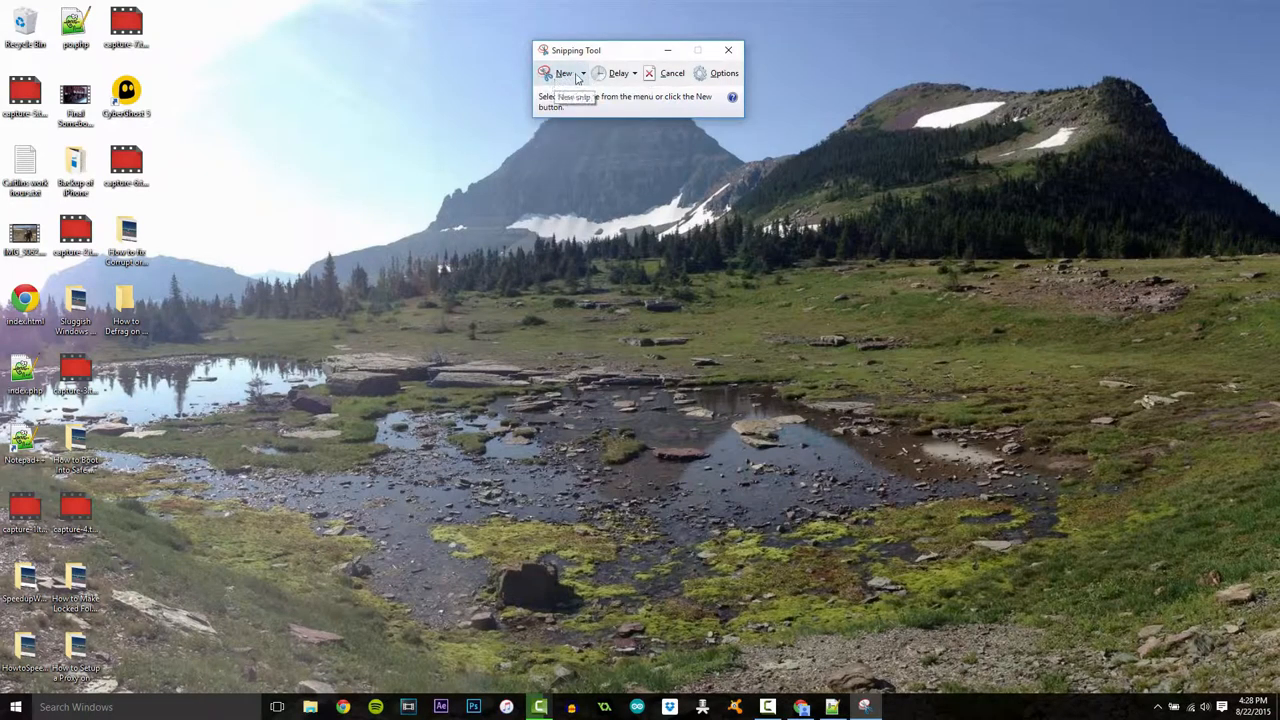
pyautogui.click(583, 72)
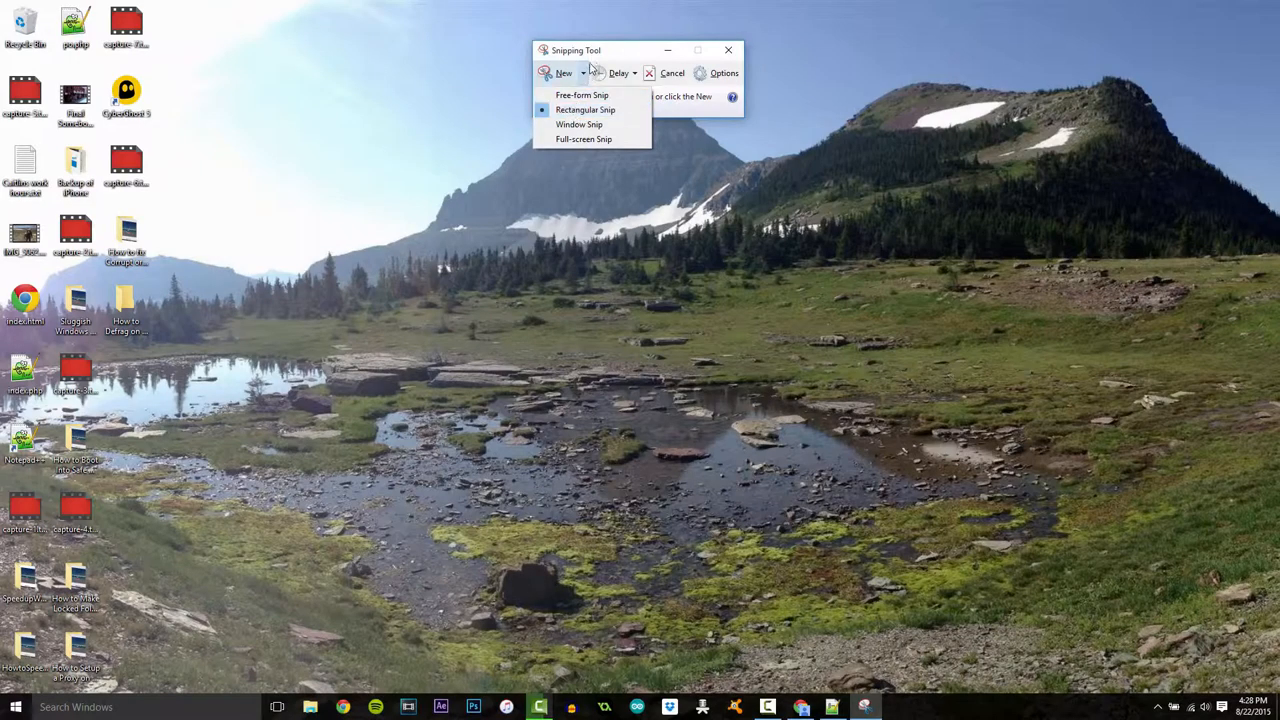
pyautogui.click(585, 109)
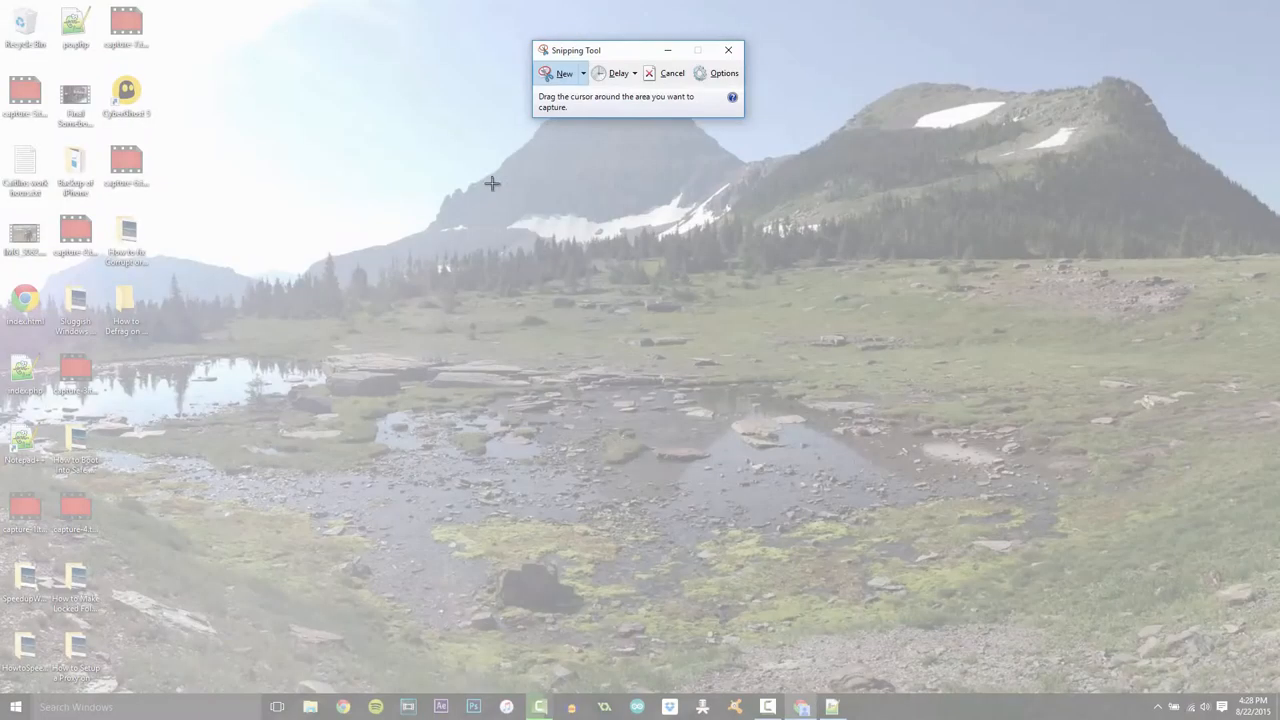
pyautogui.moveTo(1080, 631)
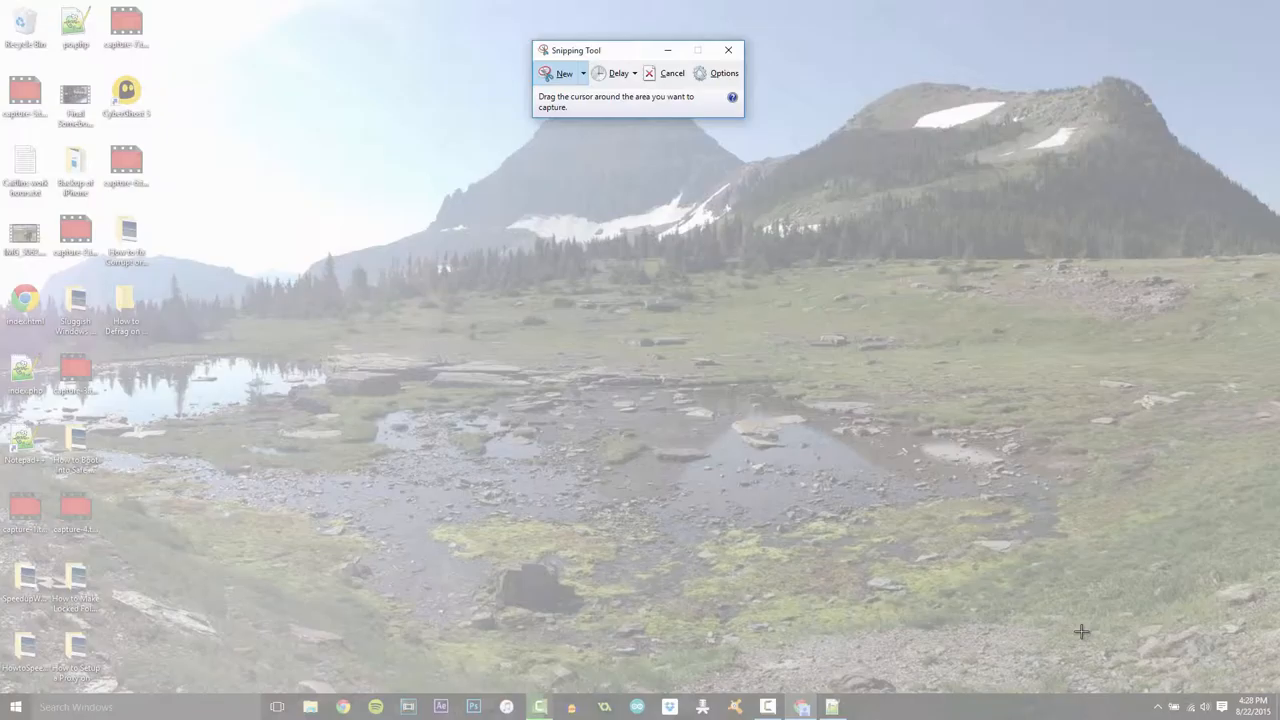
pyautogui.moveTo(276, 245)
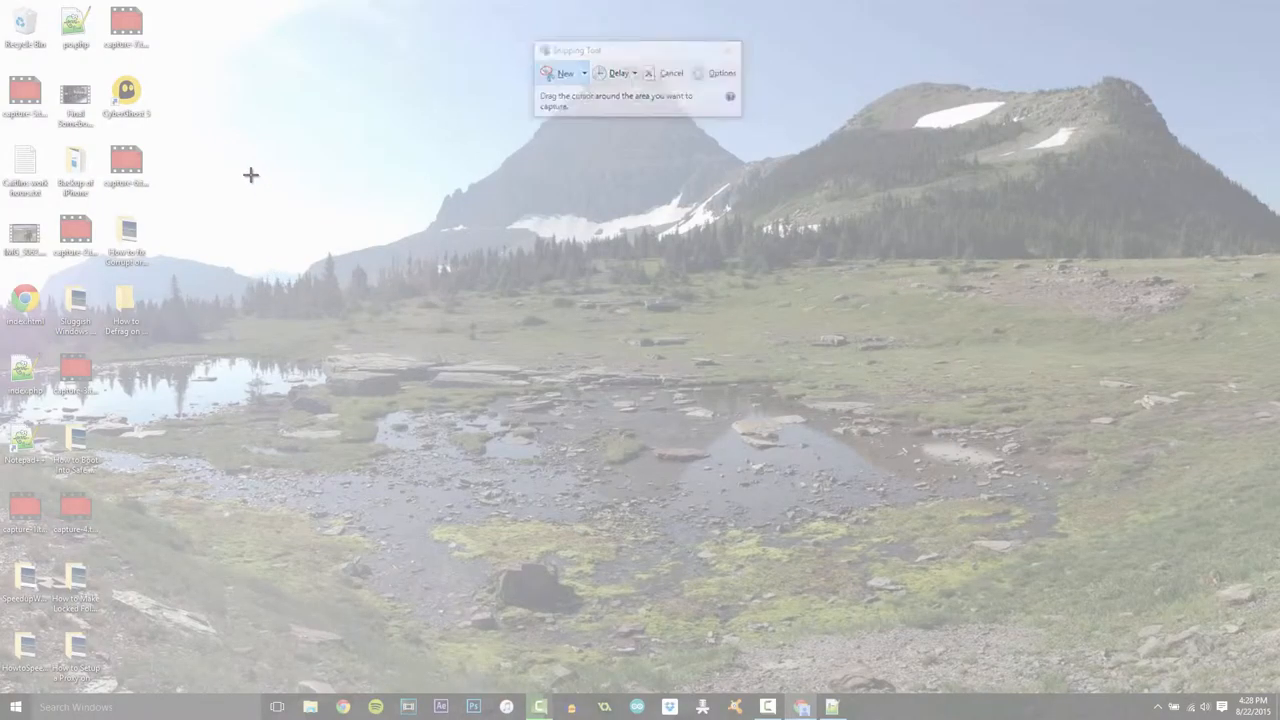
pyautogui.moveTo(250, 175); pyautogui.dragTo(490, 430)
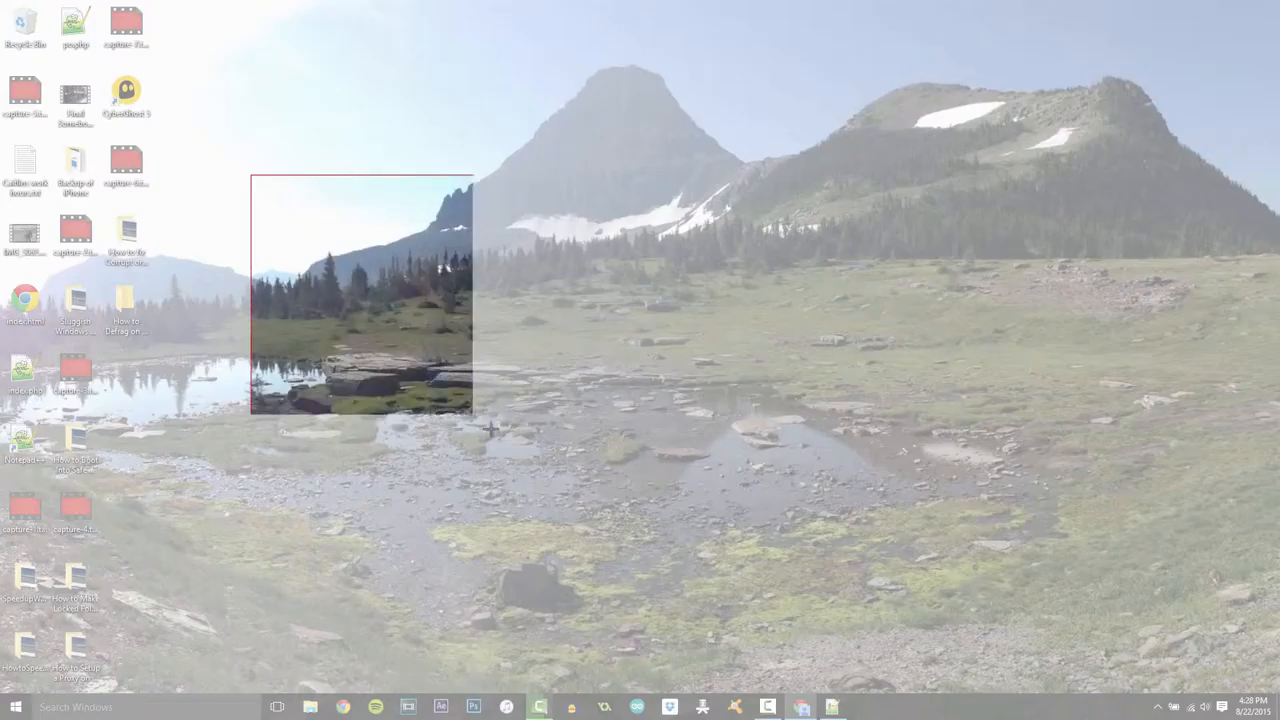
pyautogui.moveTo(475, 410); pyautogui.dragTo(955, 570)
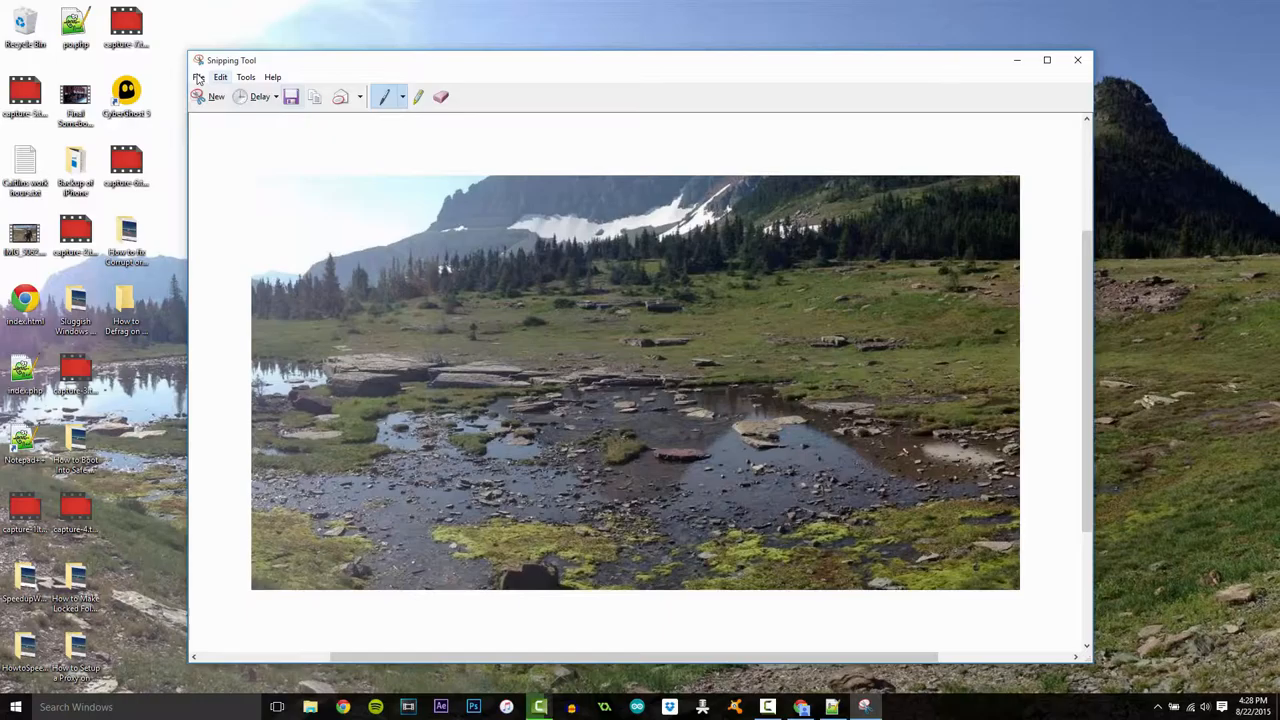
# Close the snip and choose No to discard it without saving.
pyautogui.click(198, 77)
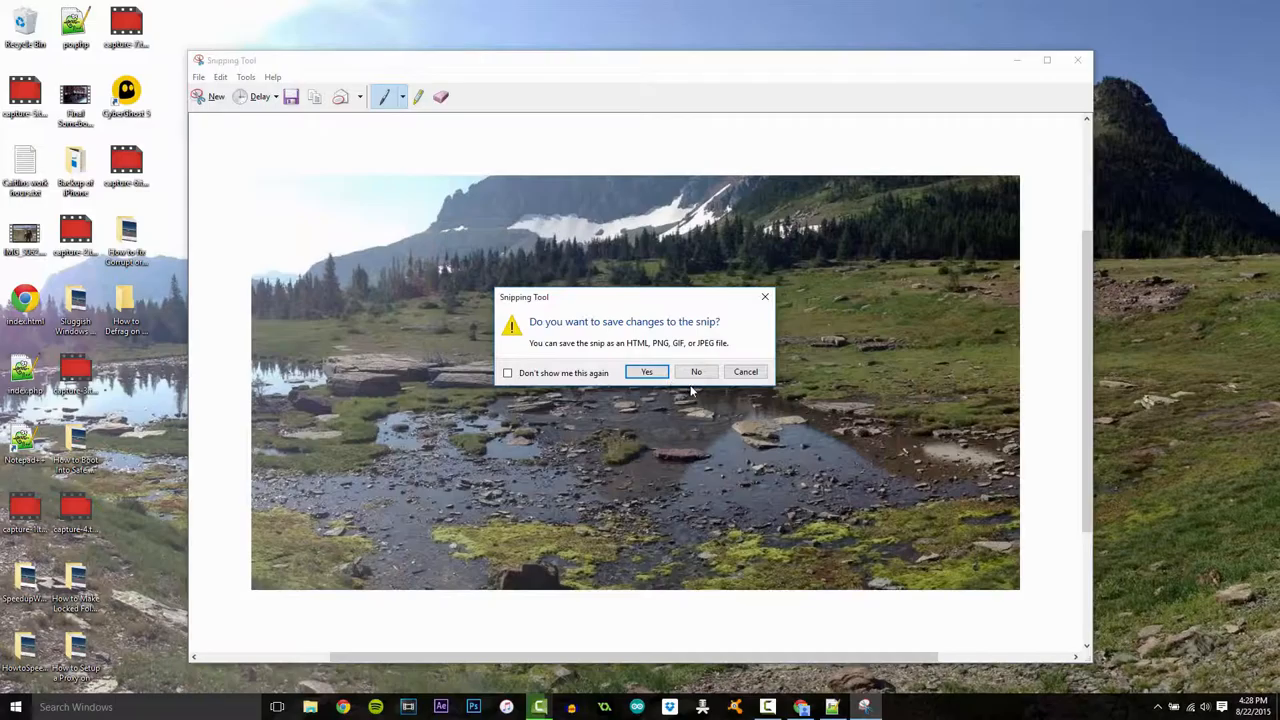
pyautogui.click(696, 371)
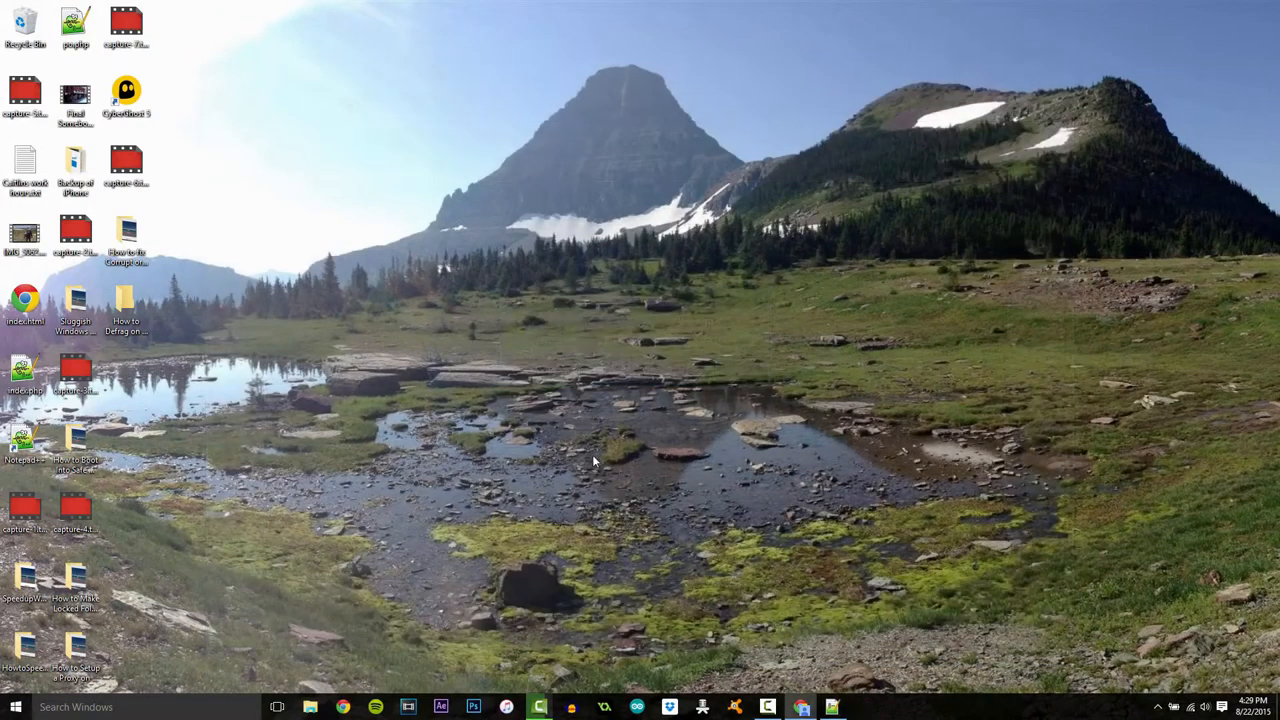
pyautogui.moveTo(420, 653)
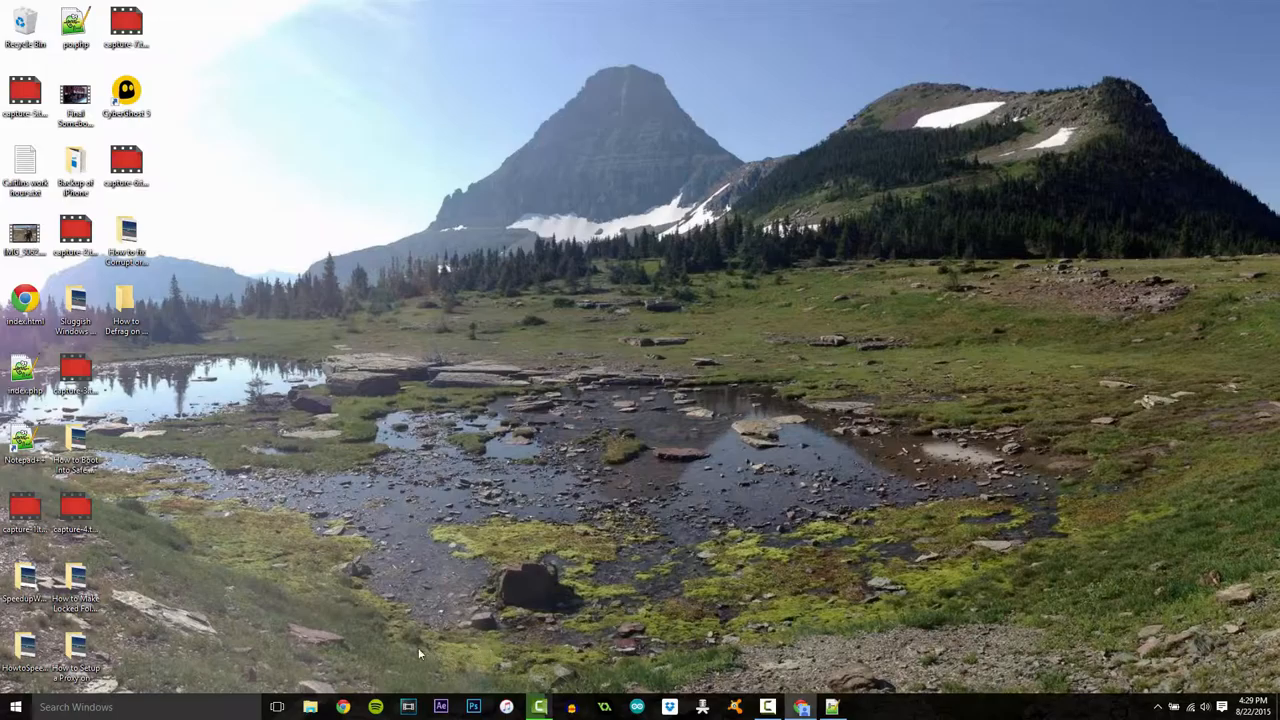
pyautogui.moveTo(383, 498)
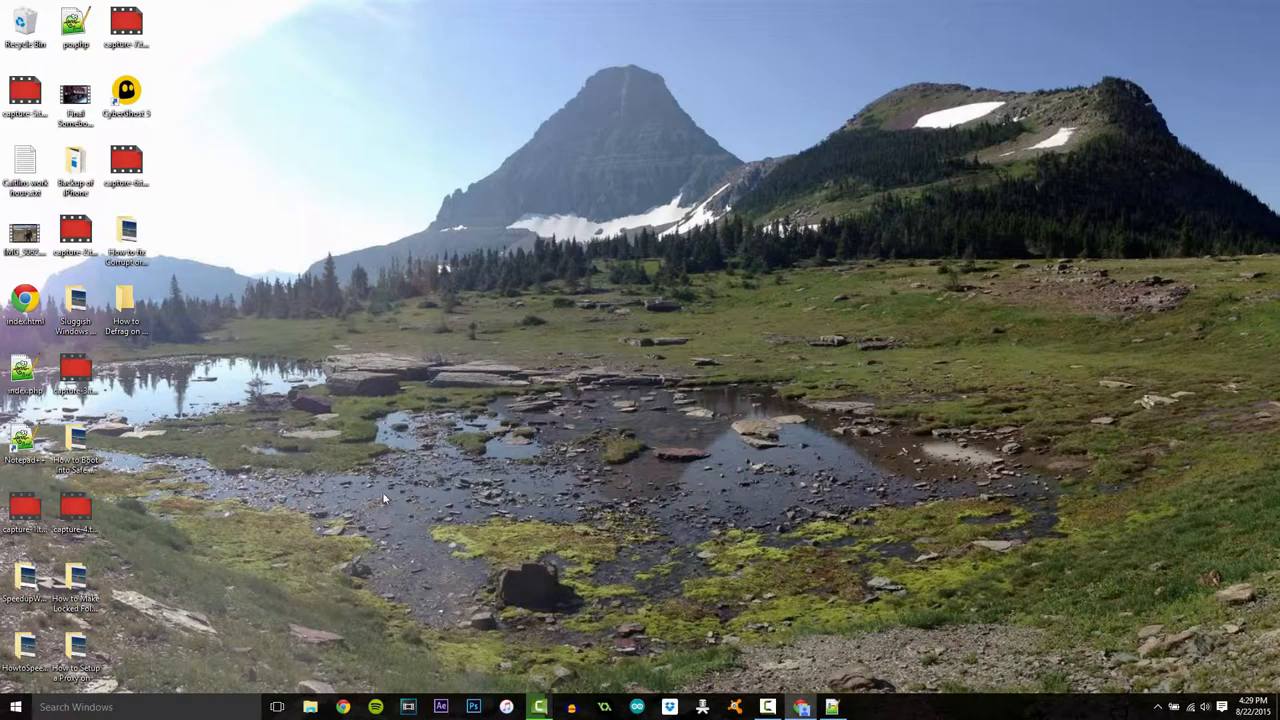
pyautogui.moveTo(410, 357)
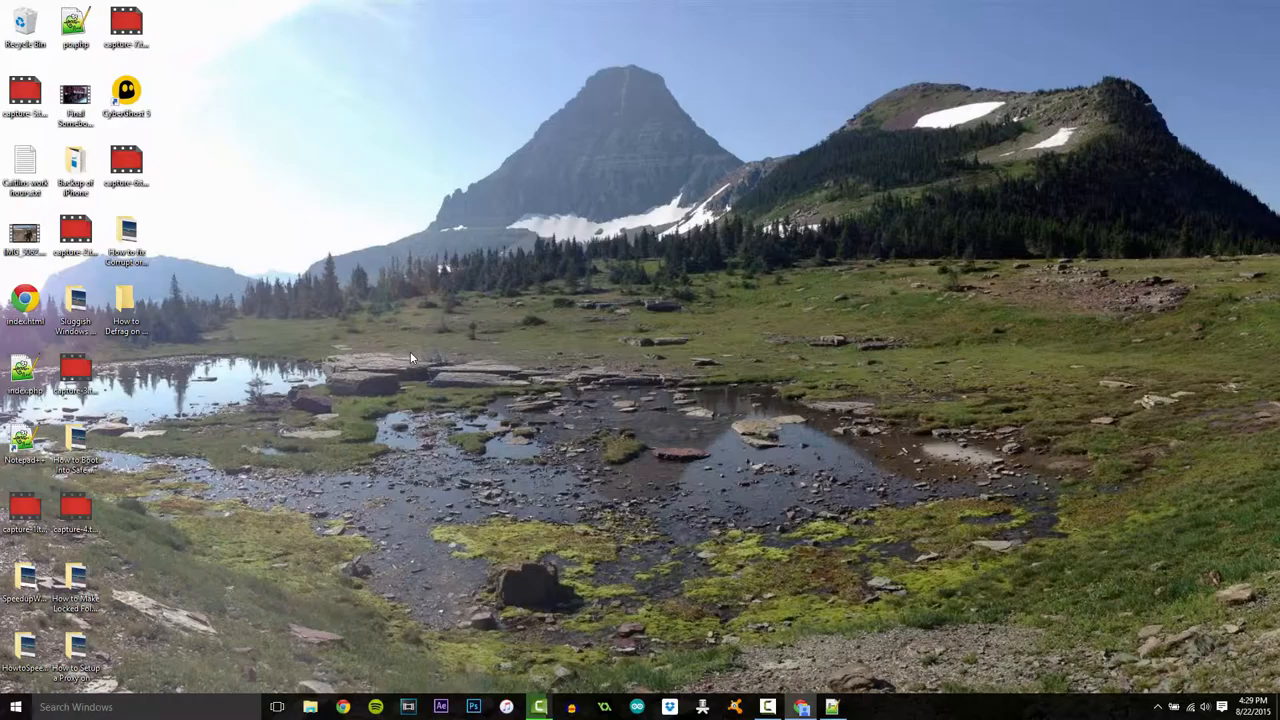
pyautogui.moveTo(393, 480)
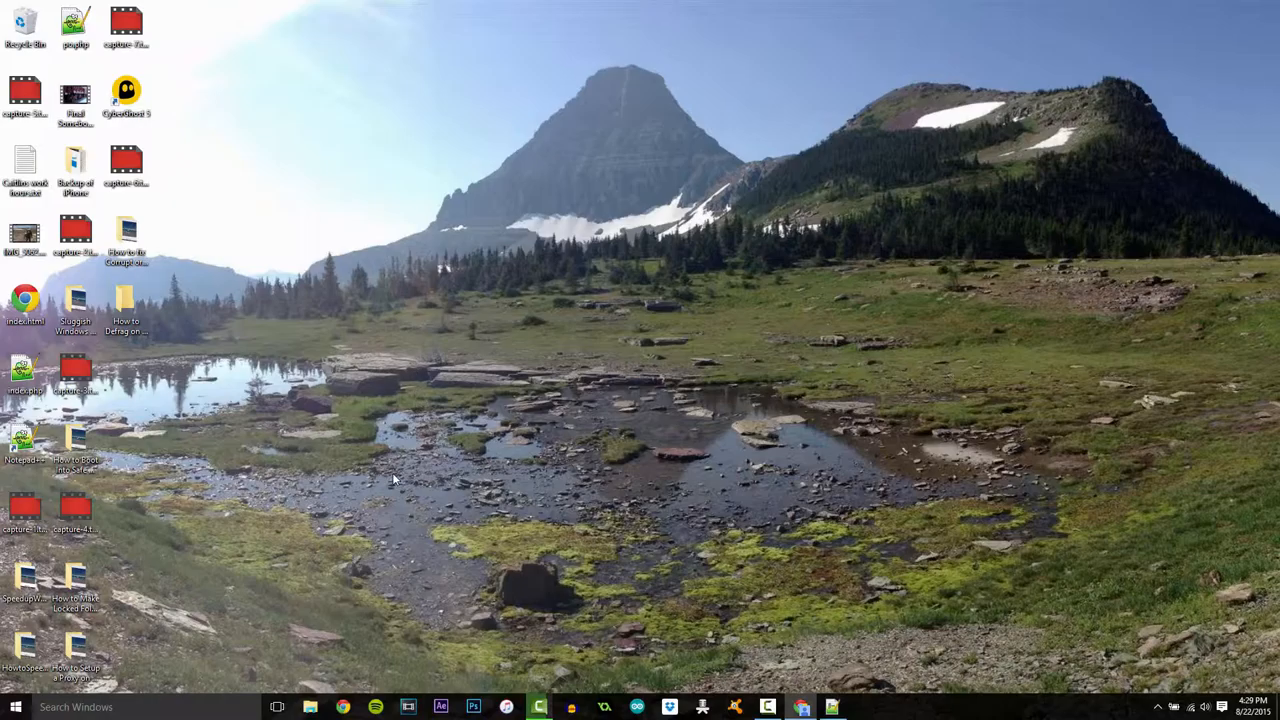
pyautogui.moveTo(410, 405)
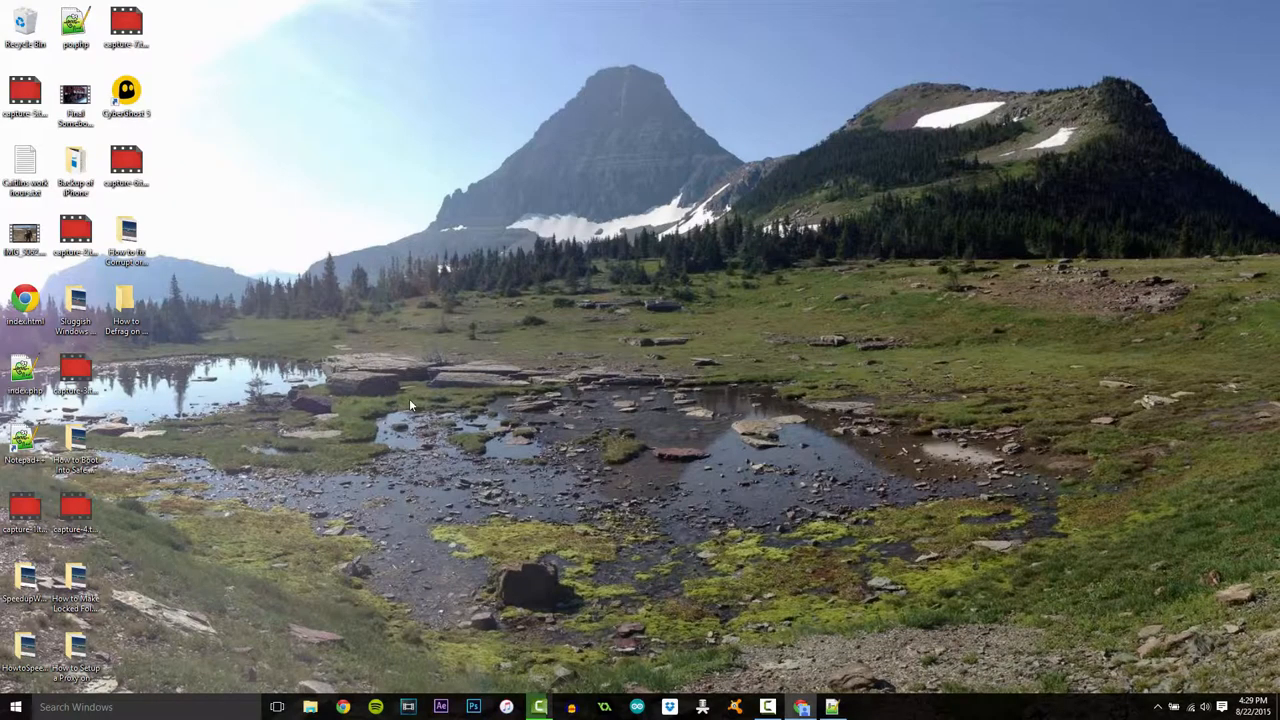
pyautogui.moveTo(407, 410)
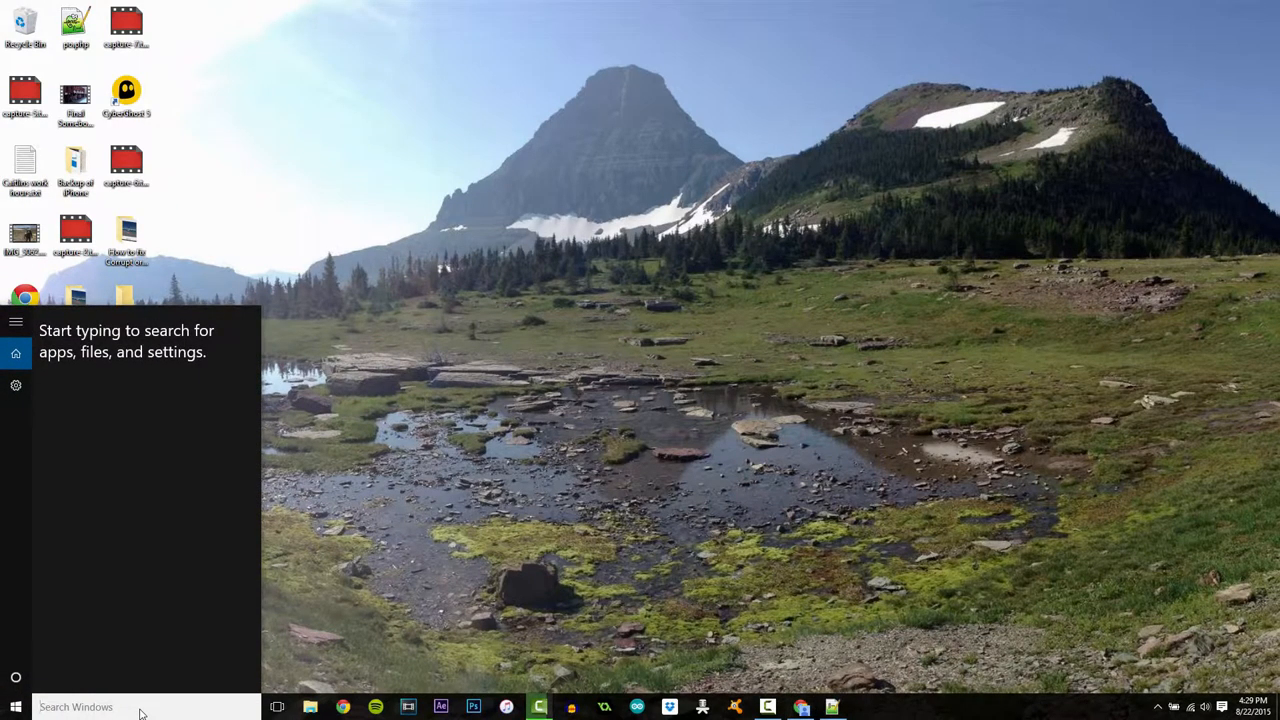
# Search 'paint' in Start and launch Paint from the results.
pyautogui.write('paint')
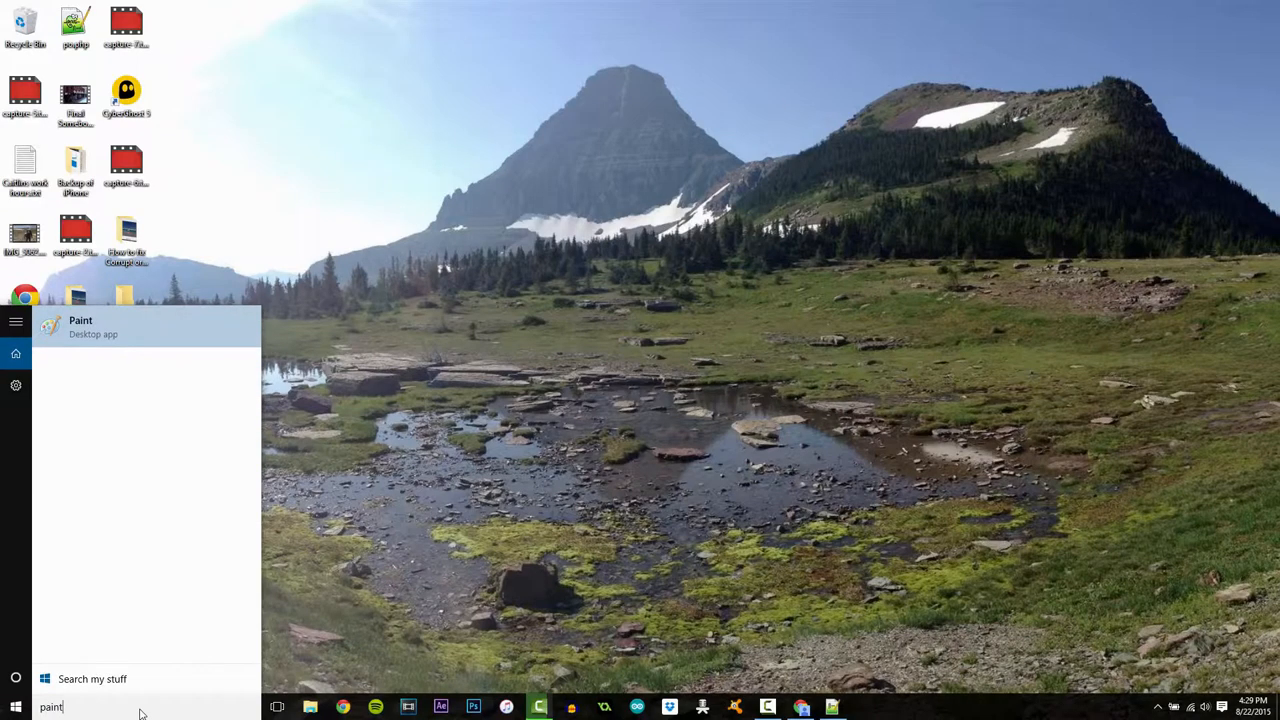
pyautogui.moveTo(207, 366)
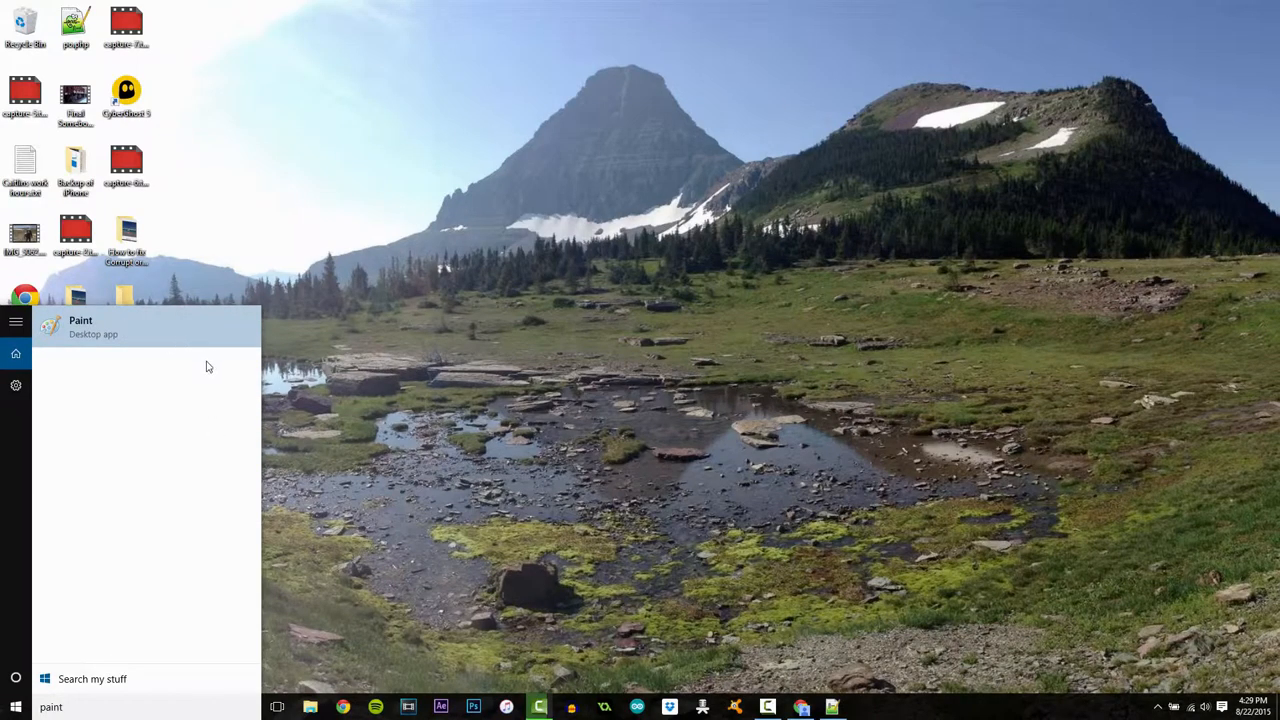
pyautogui.click(80, 327)
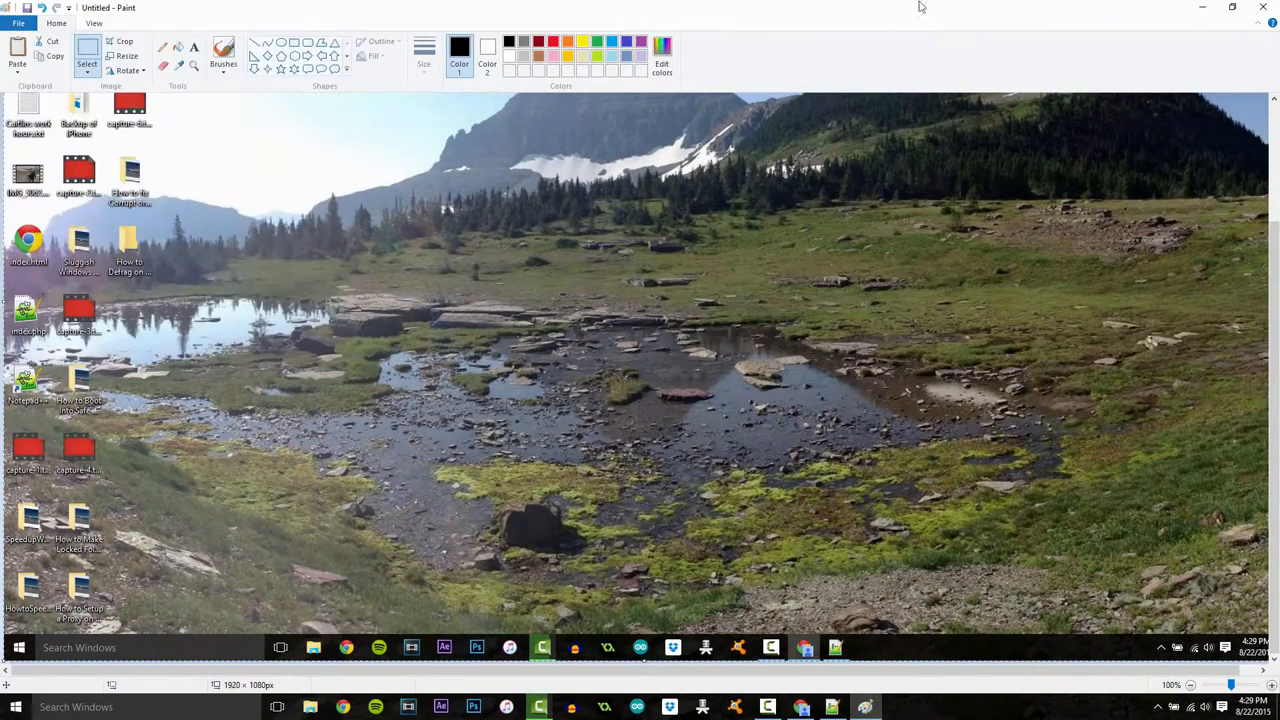
# Close Paint and choose Don't Save for the untitled desktop capture.
pyautogui.click(1261, 7)
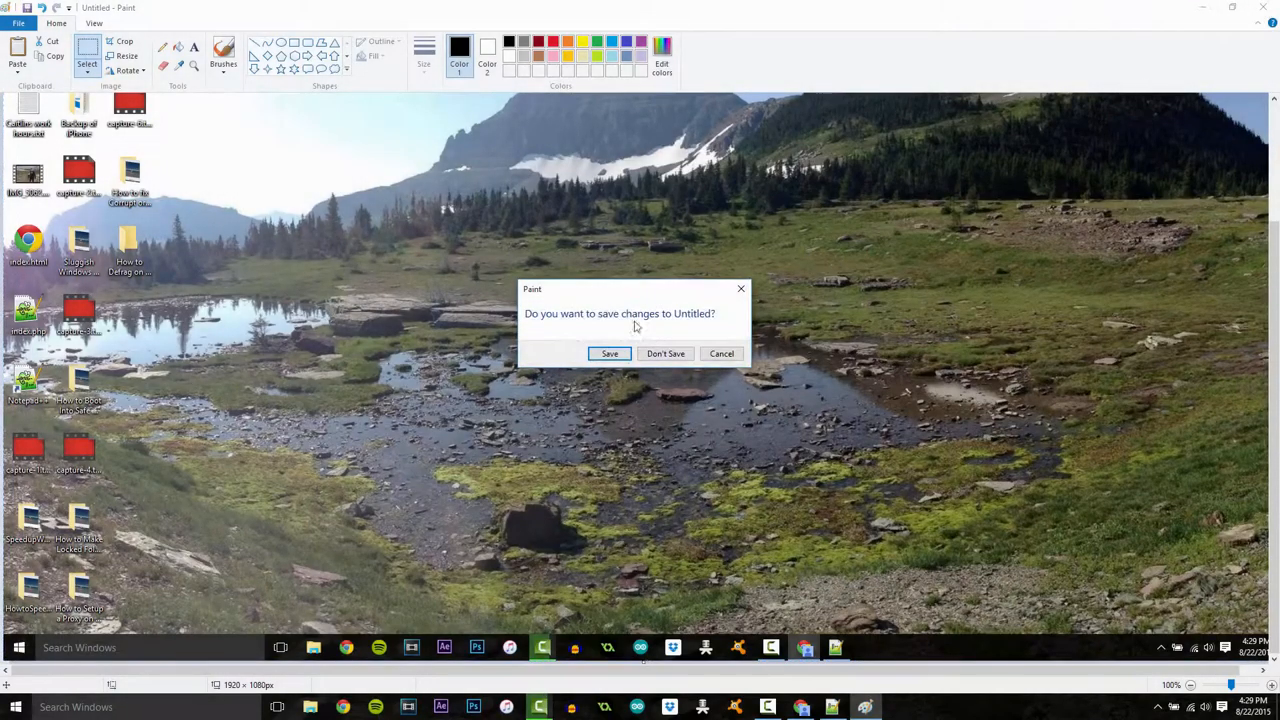
pyautogui.click(665, 353)
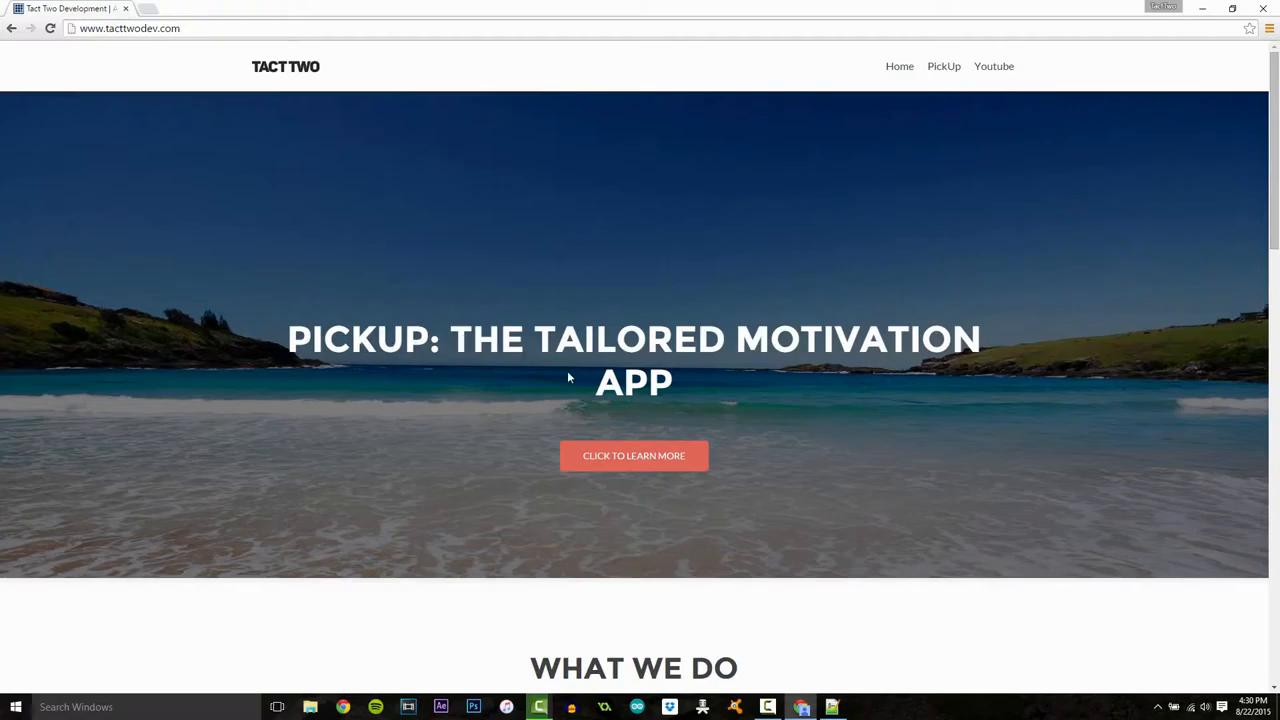
pyautogui.moveTo(518, 390)
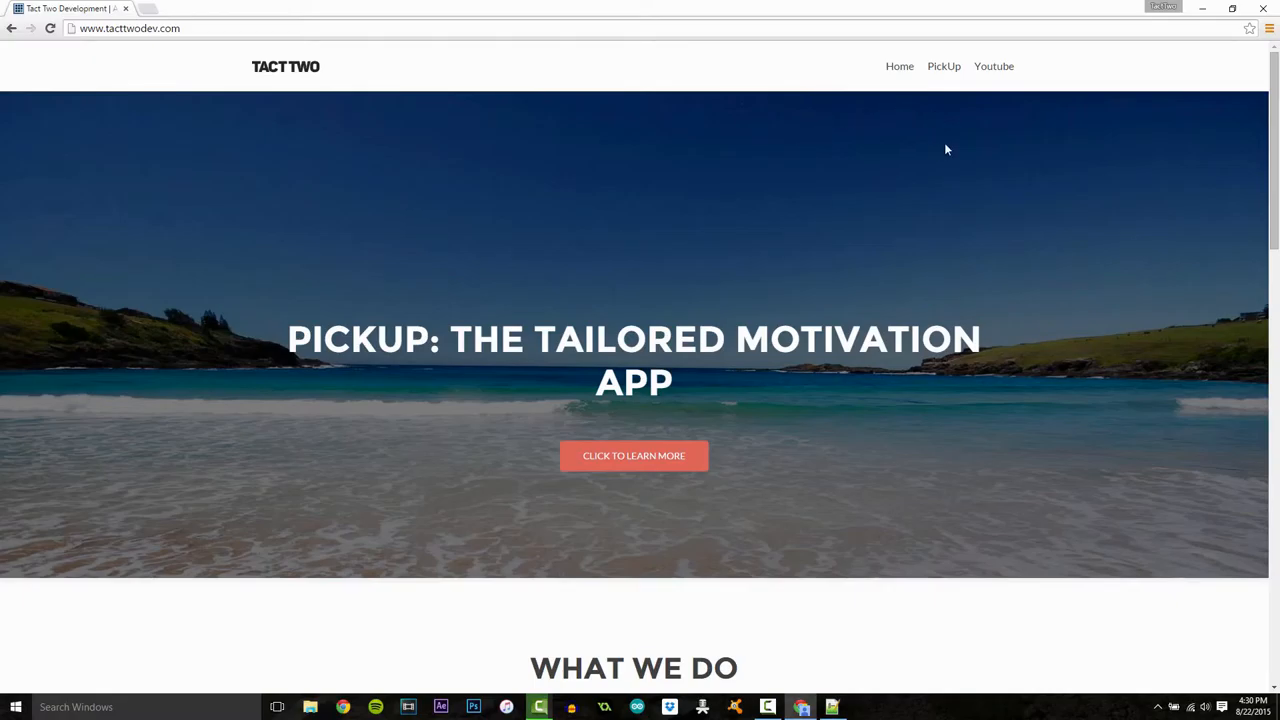
pyautogui.moveTo(980, 139)
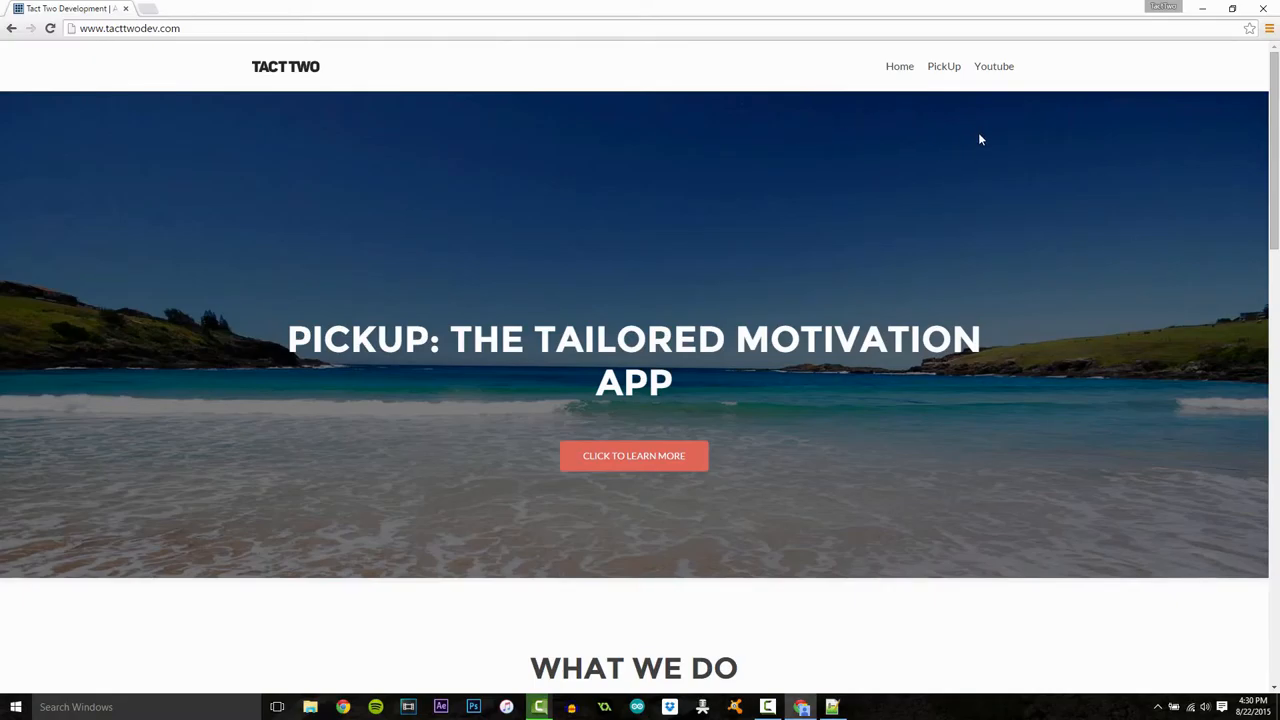